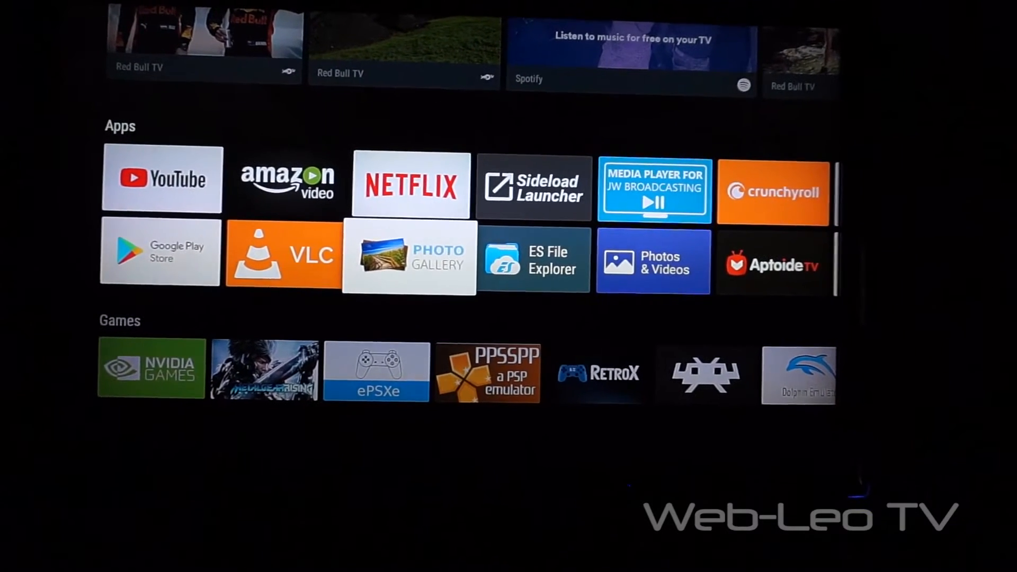
Launch Photo Gallery from the home screen and open the chromecast1200 album grid.
{"action": "scroll", "scroll_direction": "right", "scroll_amount": 3}
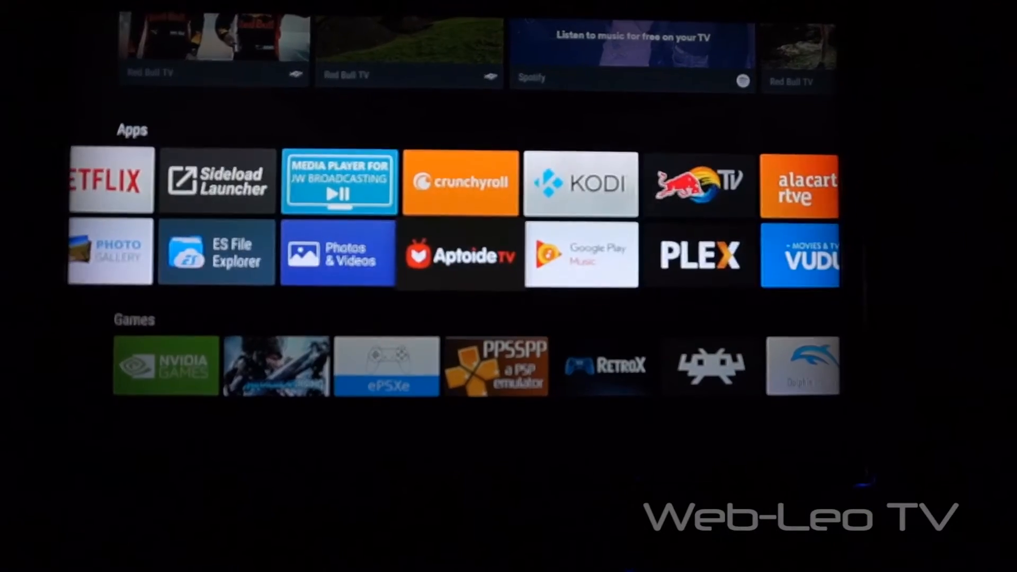
{"action": "scroll", "scroll_direction": "left", "scroll_amount": 3}
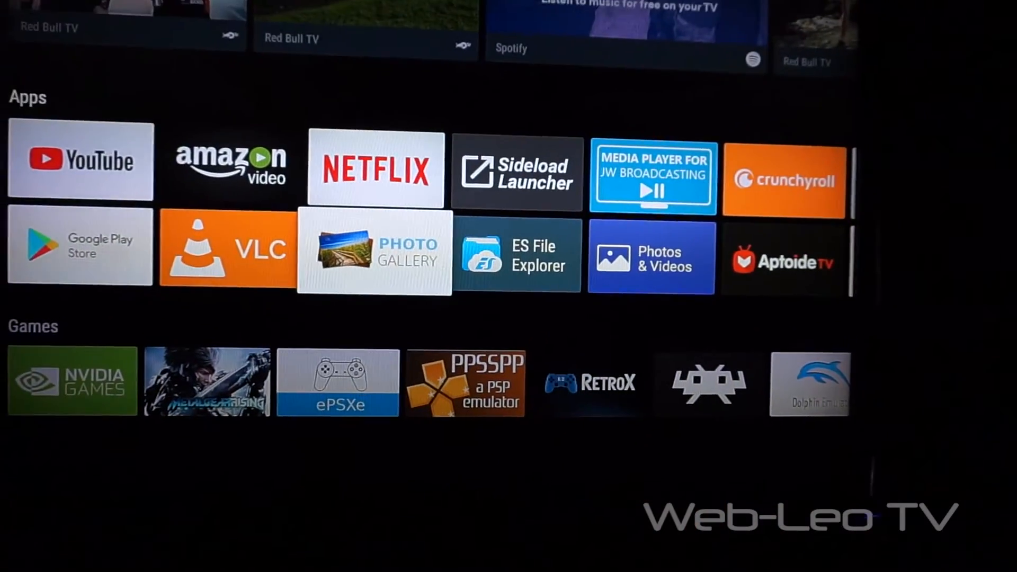
{"action": "left_click", "coordinate": [373, 252]}
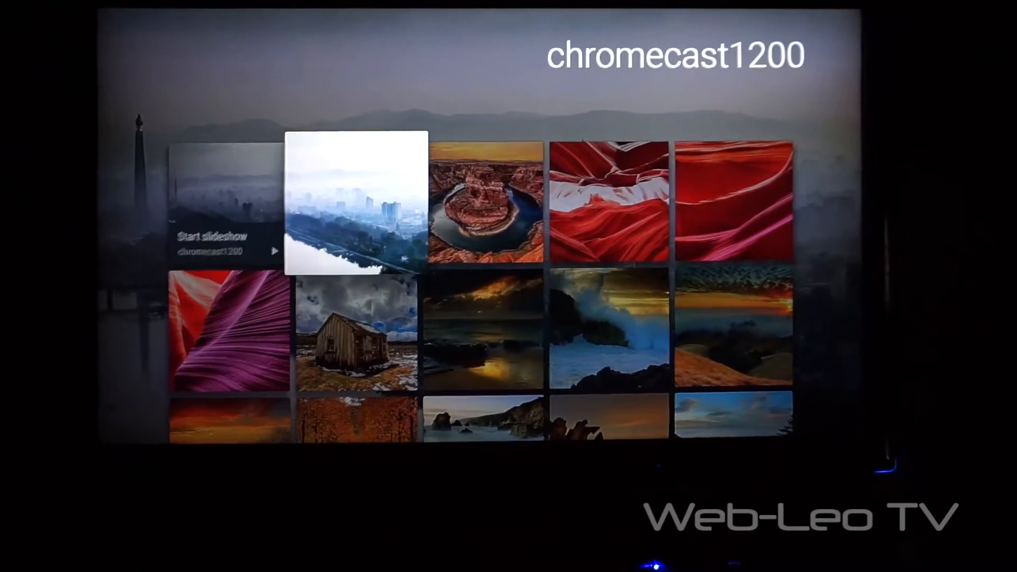
View the chromecast1200 album's first photo full screen, then back out to the gallery home.
{"action": "left_click", "coordinate": [355, 202]}
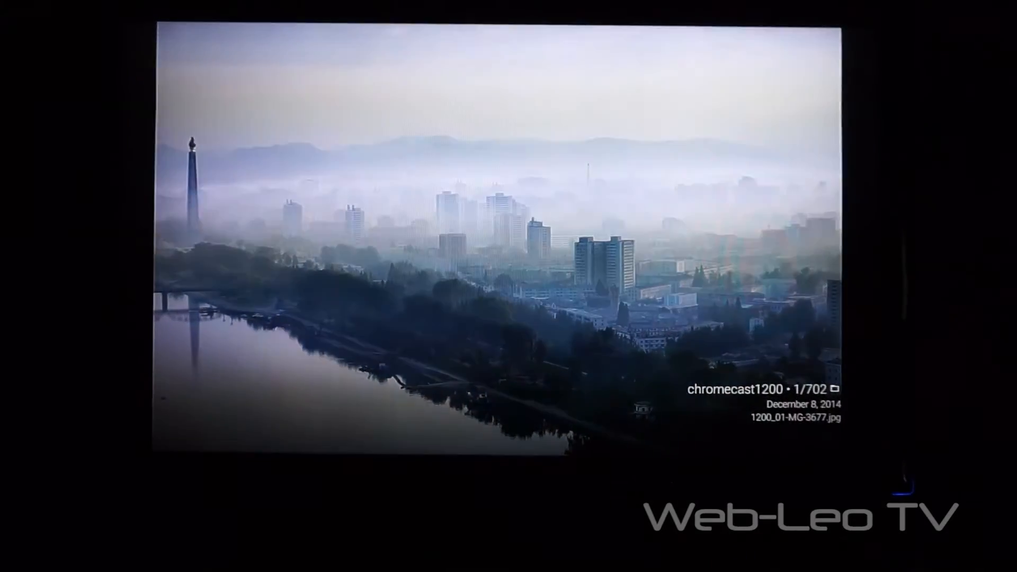
{"action": "key", "text": "Right"}
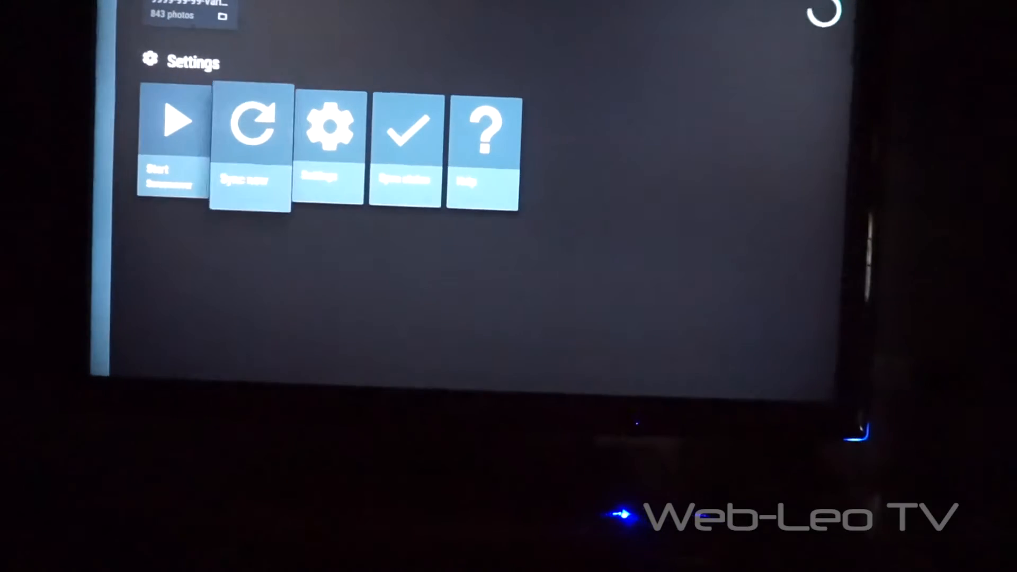
Go to Settings > Photo sources and scroll down to the Local source's three directories.
{"action": "left_click", "coordinate": [329, 127]}
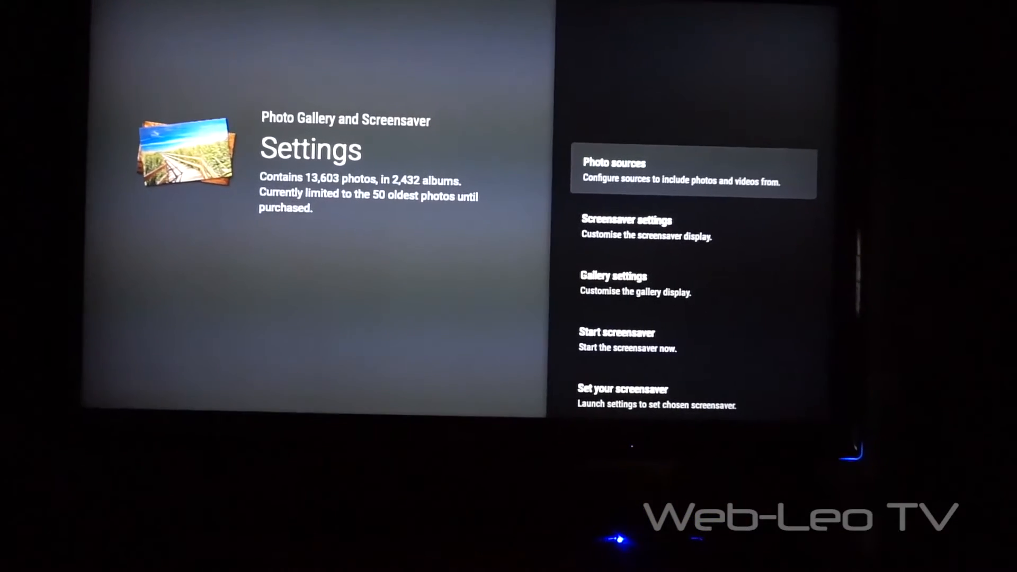
{"action": "left_click", "coordinate": [692, 171]}
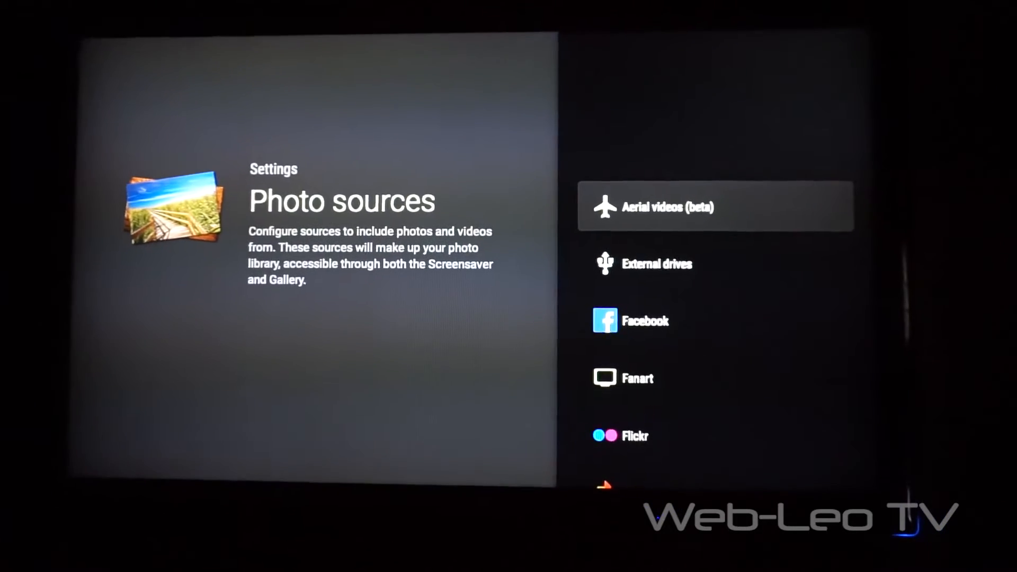
{"action": "scroll", "scroll_direction": "down", "scroll_amount": 3}
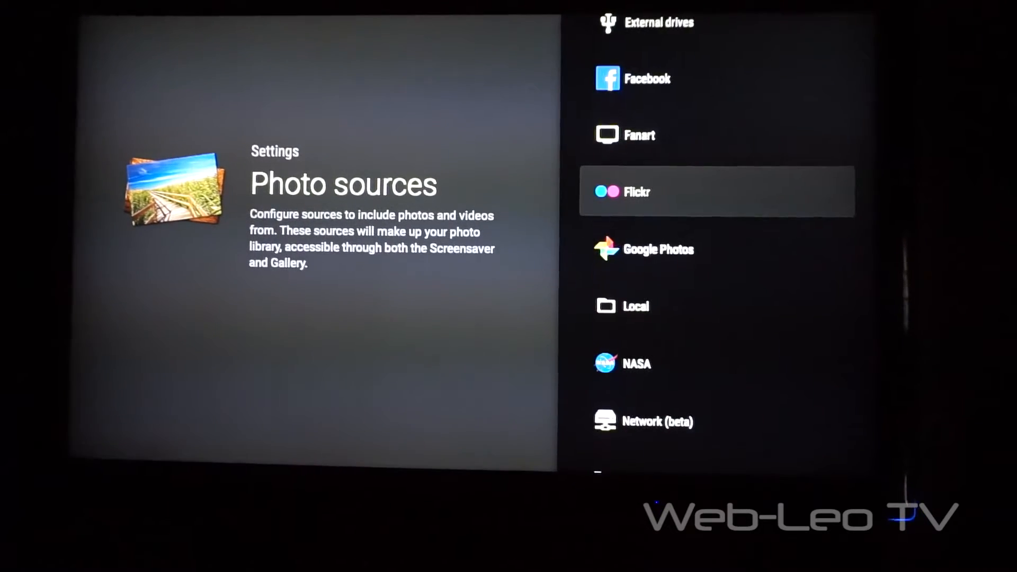
{"action": "scroll", "scroll_direction": "down", "scroll_amount": 3}
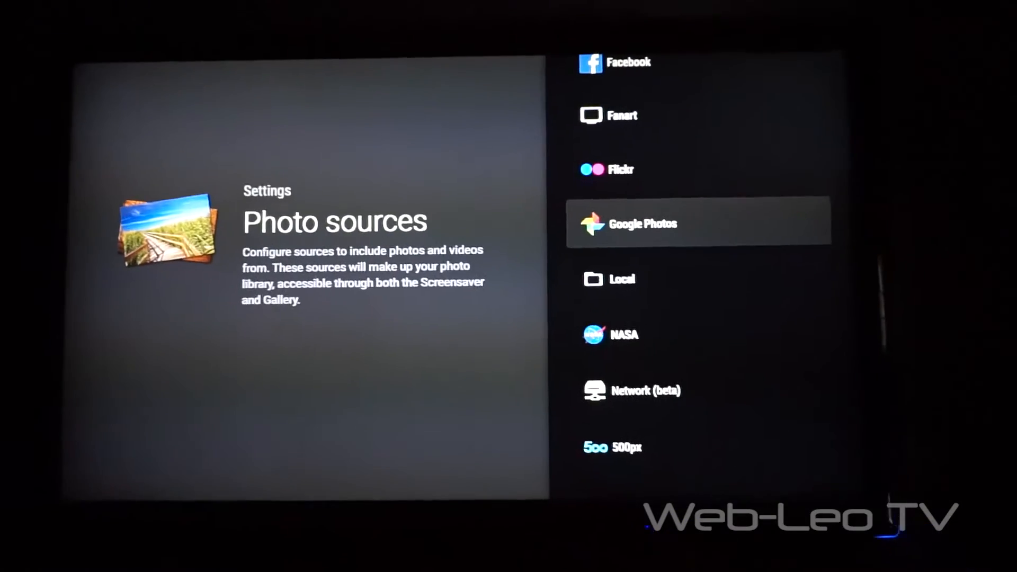
{"action": "scroll", "scroll_direction": "down", "scroll_amount": 3}
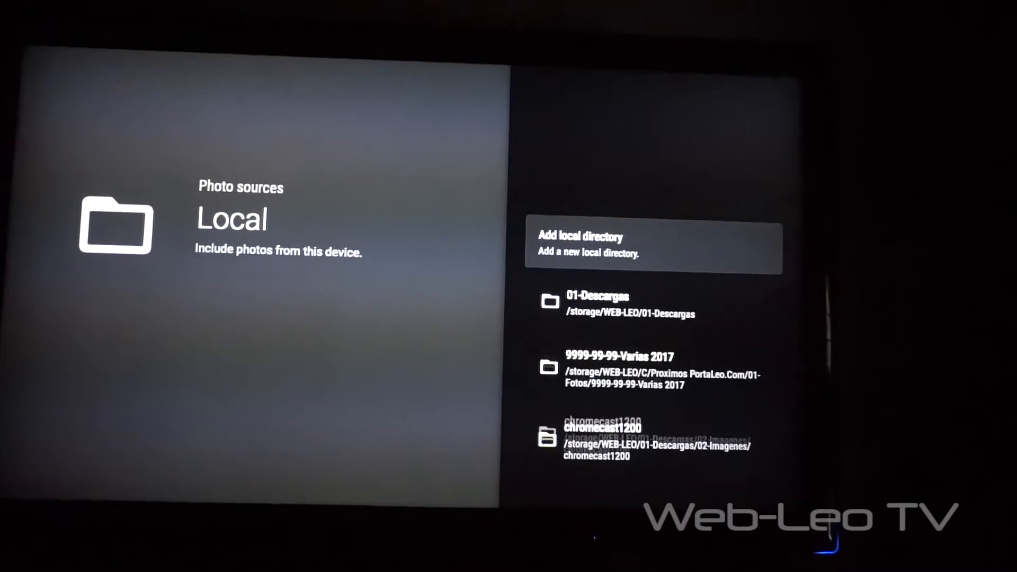
Check the 01-Descargas directory's options and sync status, then go back to the gallery home.
{"action": "left_click", "coordinate": [652, 305]}
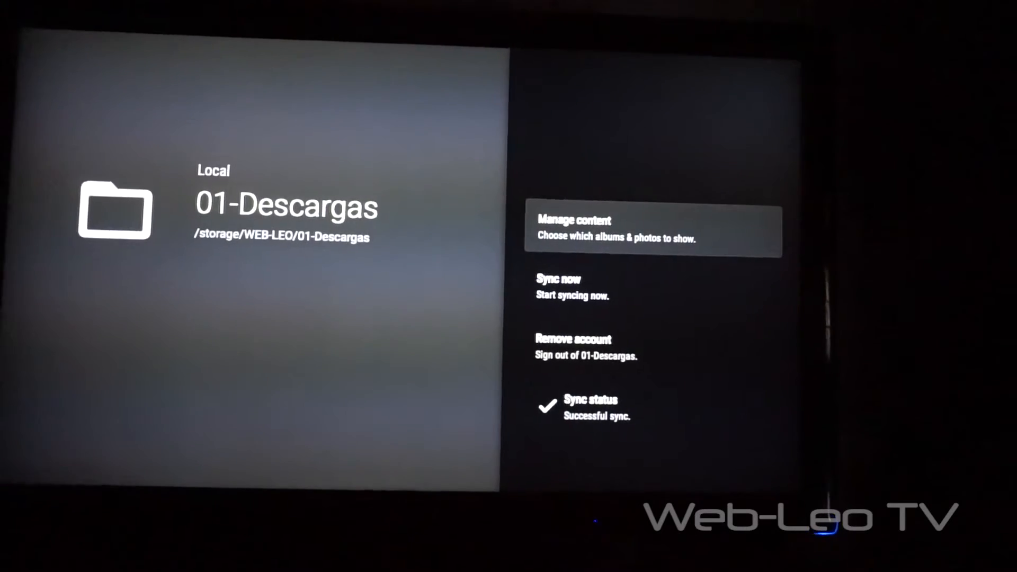
{"action": "key", "text": "Back"}
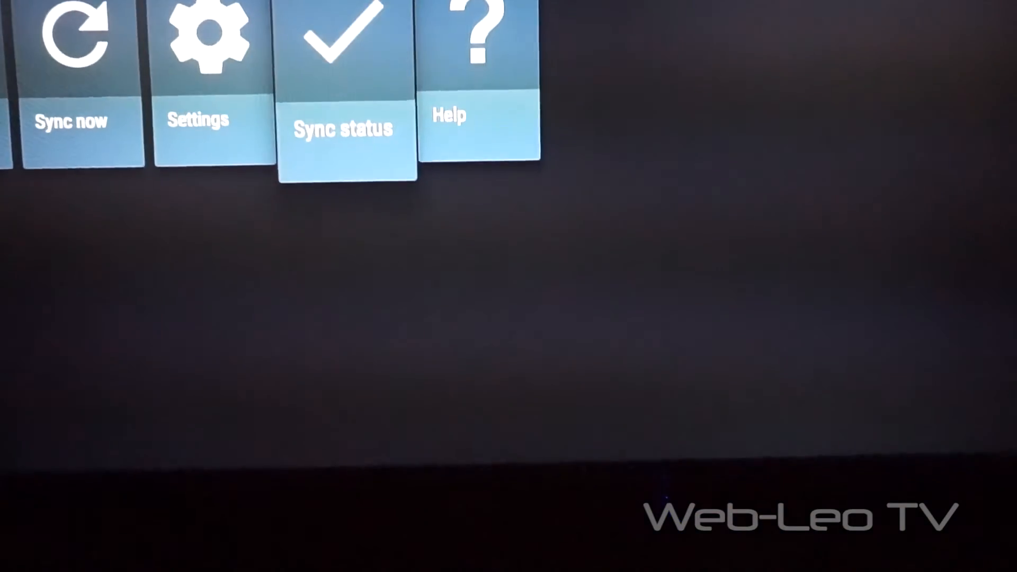
Exit Photo Gallery to the Android TV home and scroll down to the Apps row.
{"action": "left_click", "coordinate": [476, 77]}
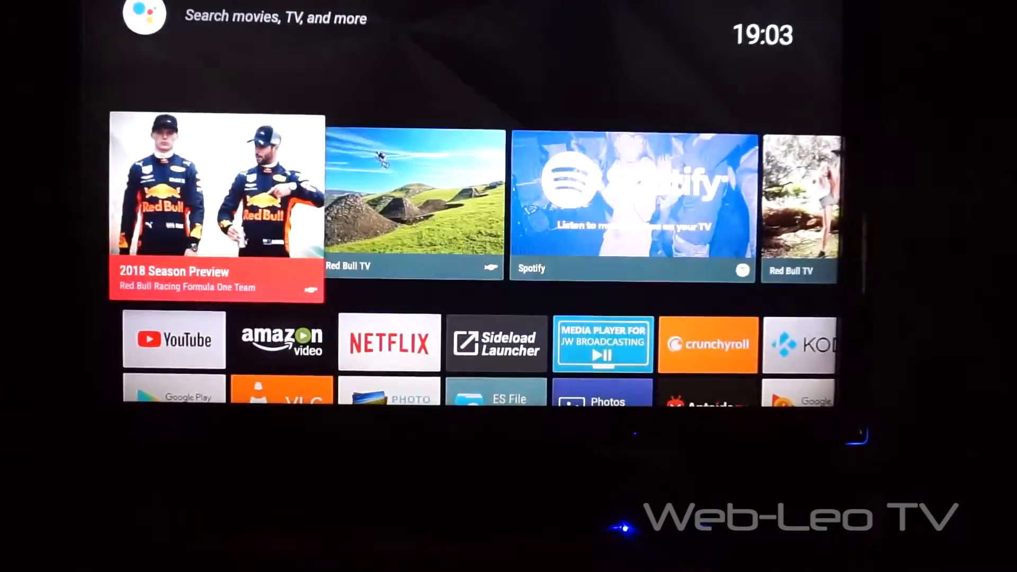
{"action": "scroll", "scroll_direction": "down", "scroll_amount": 3}
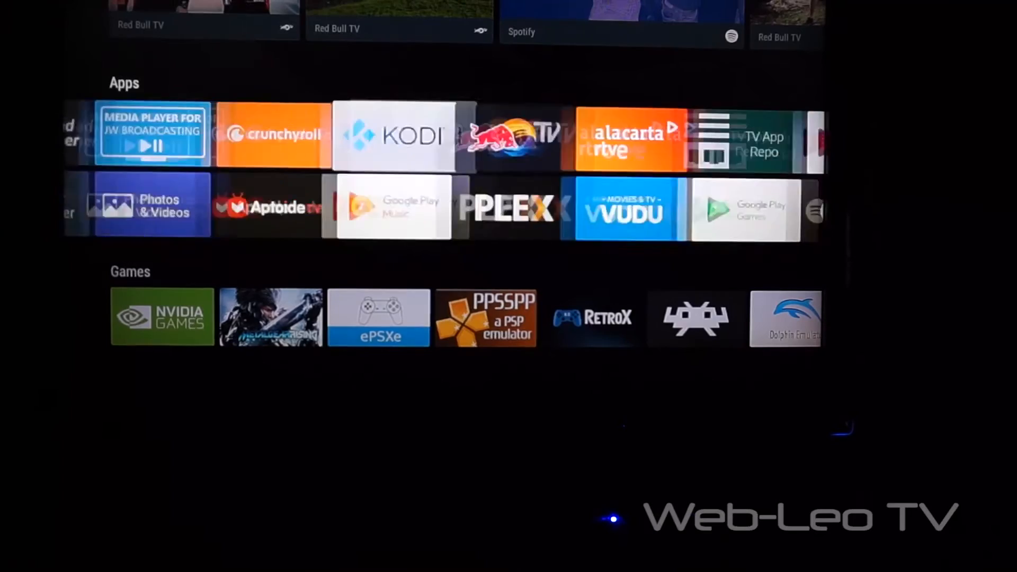
Launch Kodi and view its media sources, including 01-Descargas and Unidad USB SanDisk.
{"action": "left_click", "coordinate": [392, 134]}
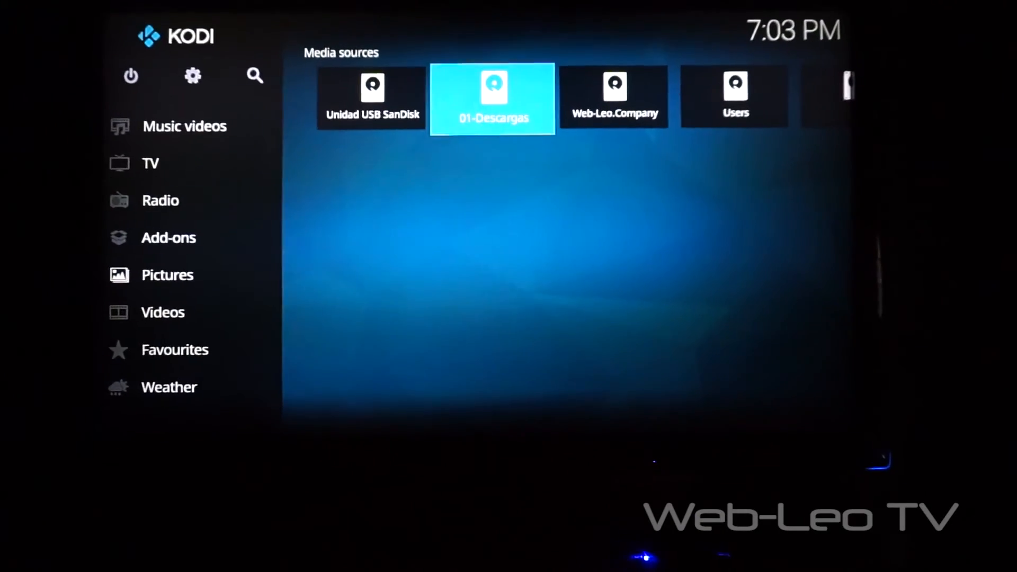
{"action": "left_click", "coordinate": [492, 98]}
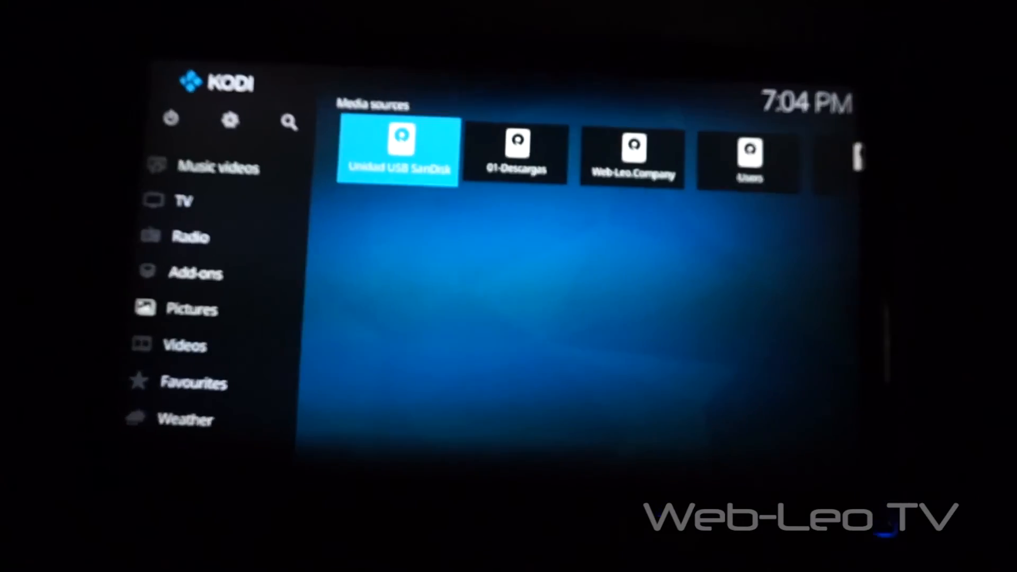
Exit Kodi to the Android TV home and browse the Apps row toward Photo Gallery.
{"action": "key", "text": "Home"}
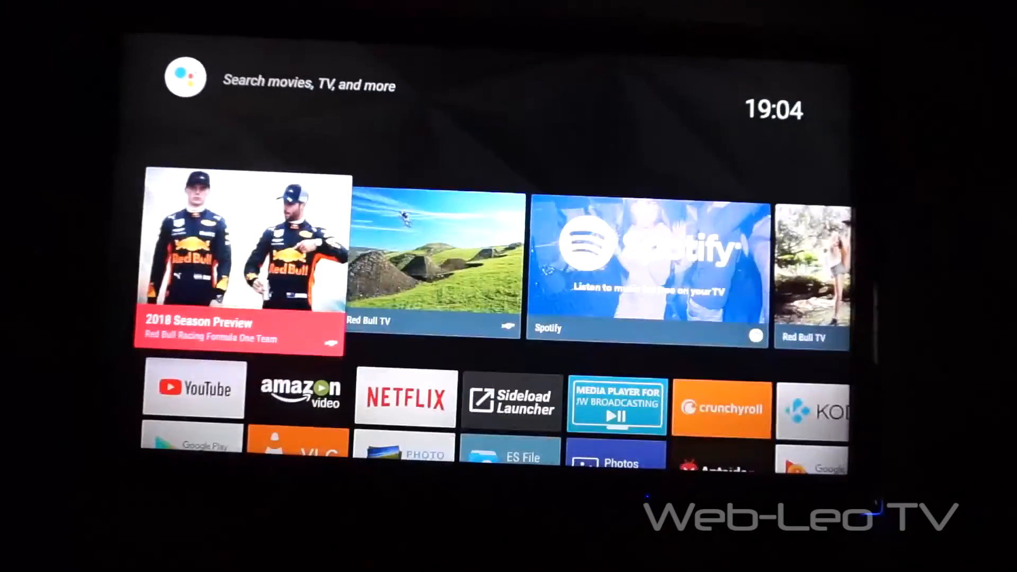
{"action": "scroll", "scroll_direction": "down", "scroll_amount": 3}
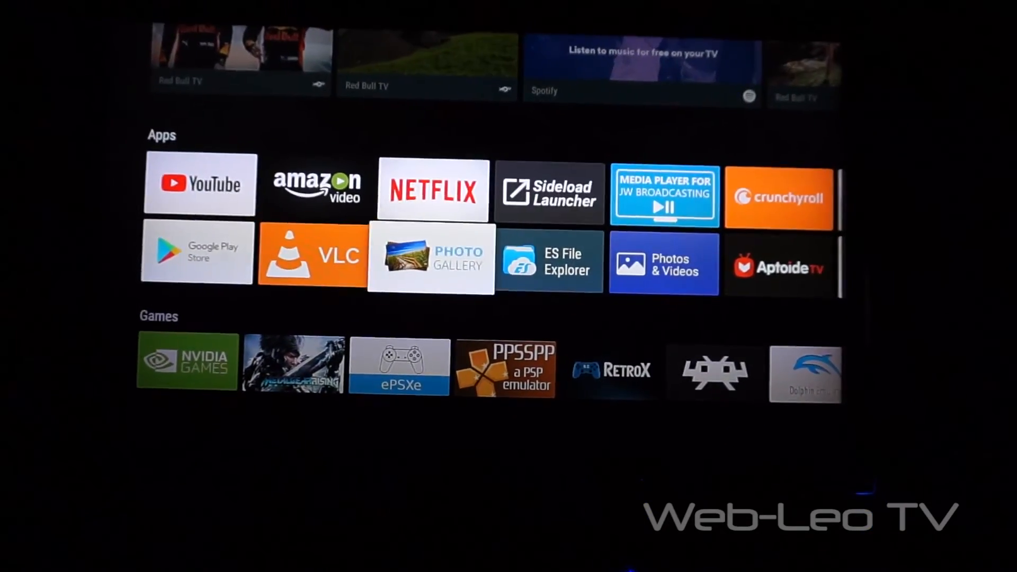
{"action": "left_click", "coordinate": [430, 259]}
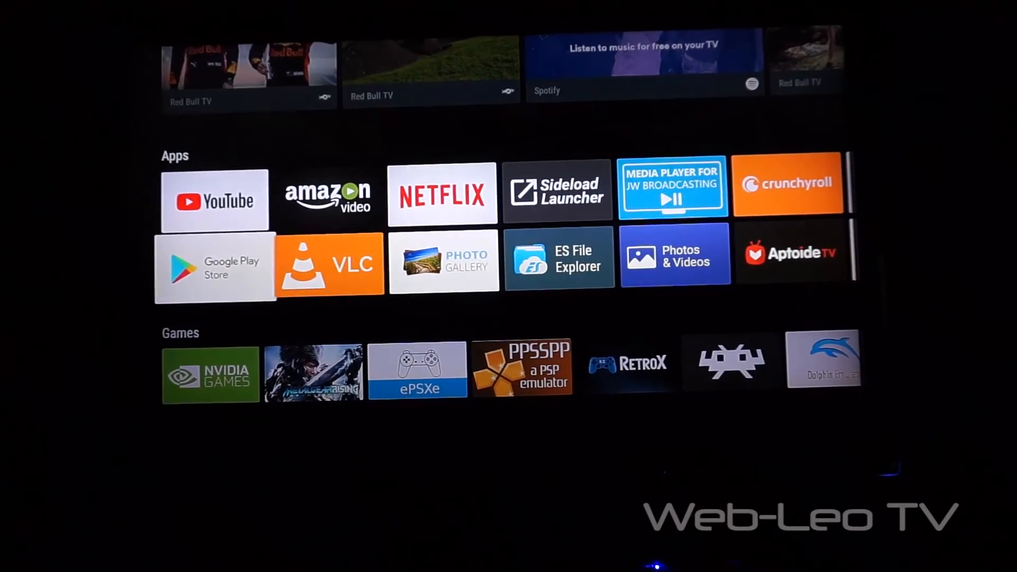
{"action": "left_click", "coordinate": [330, 263]}
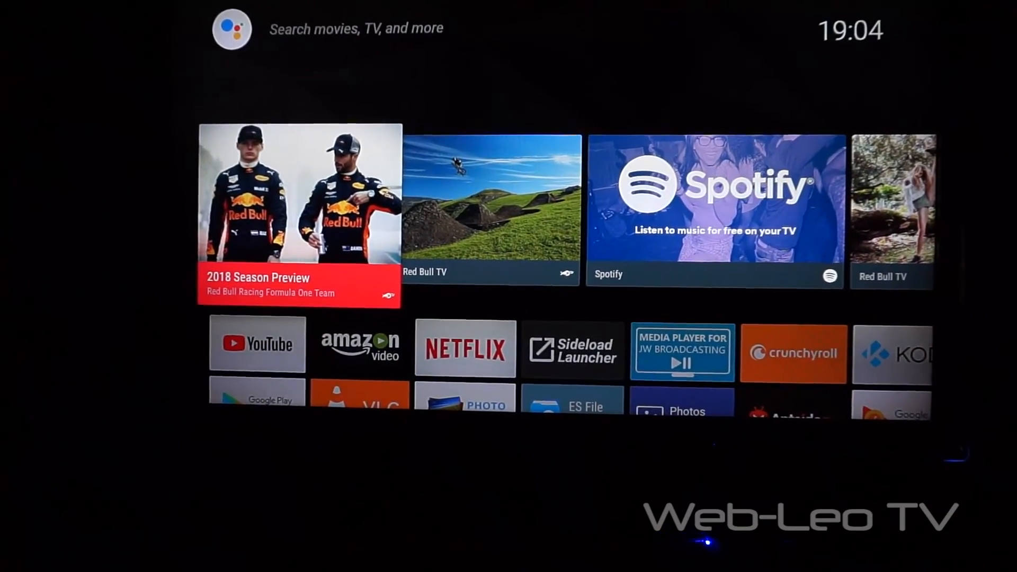
{"action": "scroll", "scroll_direction": "down", "scroll_amount": 3}
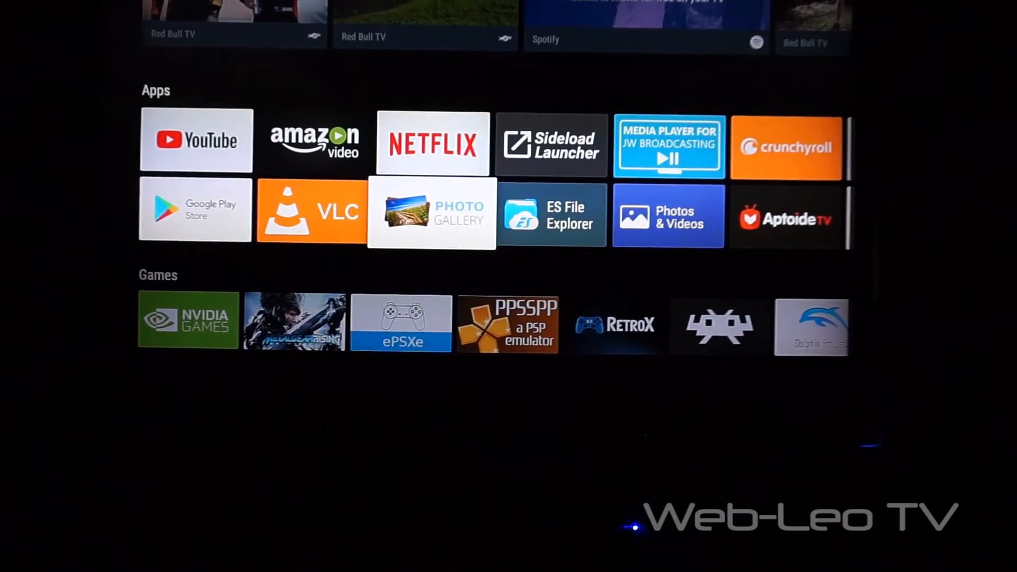
{"action": "scroll", "scroll_direction": "up", "scroll_amount": 3}
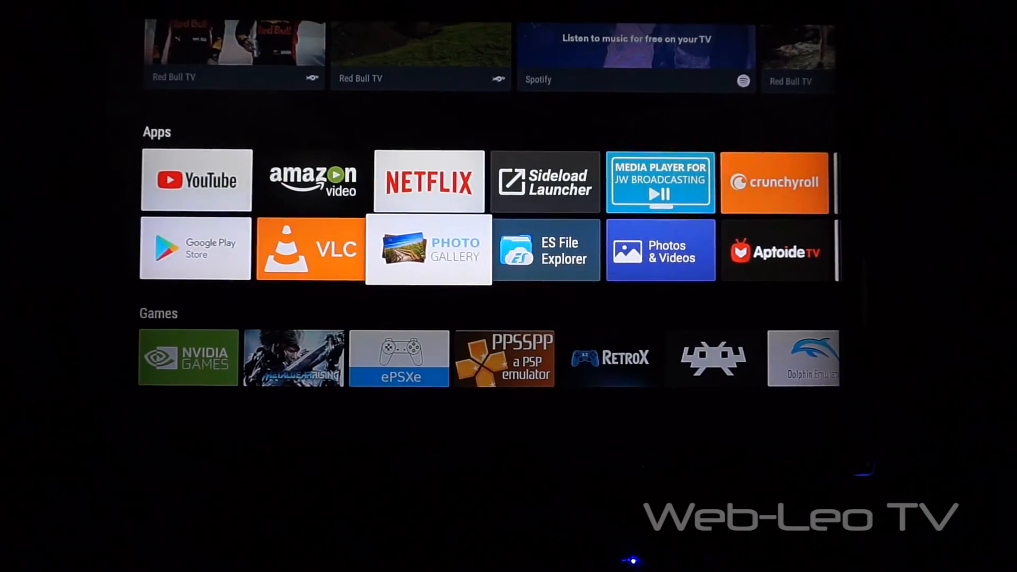
{"action": "scroll", "scroll_direction": "up", "scroll_amount": 3}
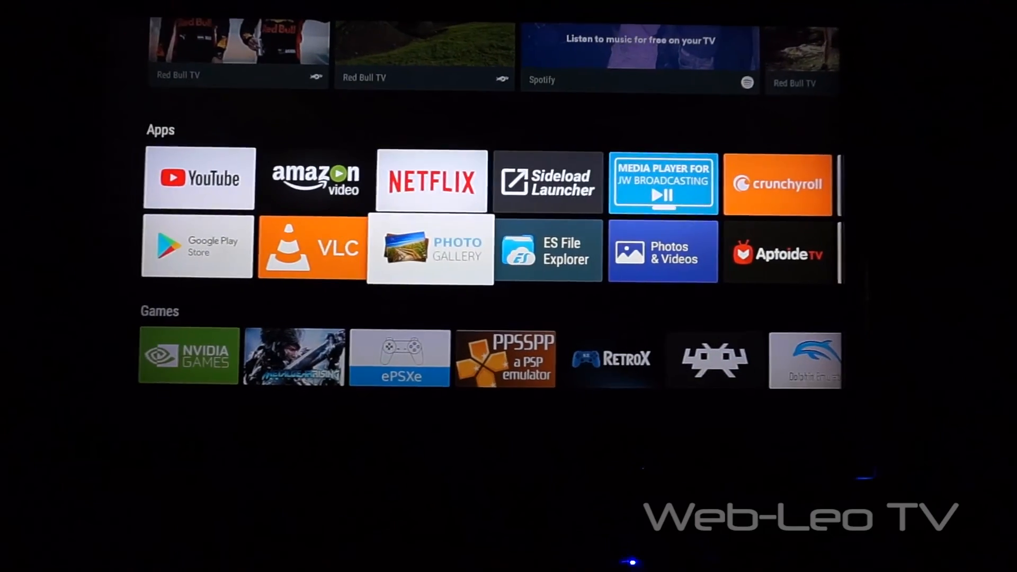
{"action": "scroll", "scroll_direction": "up", "scroll_amount": 3}
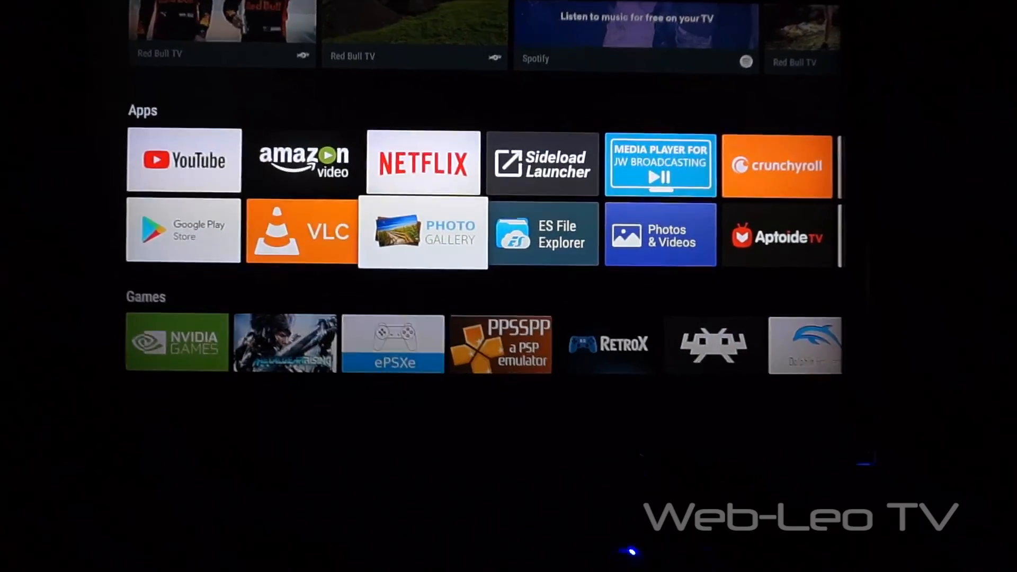